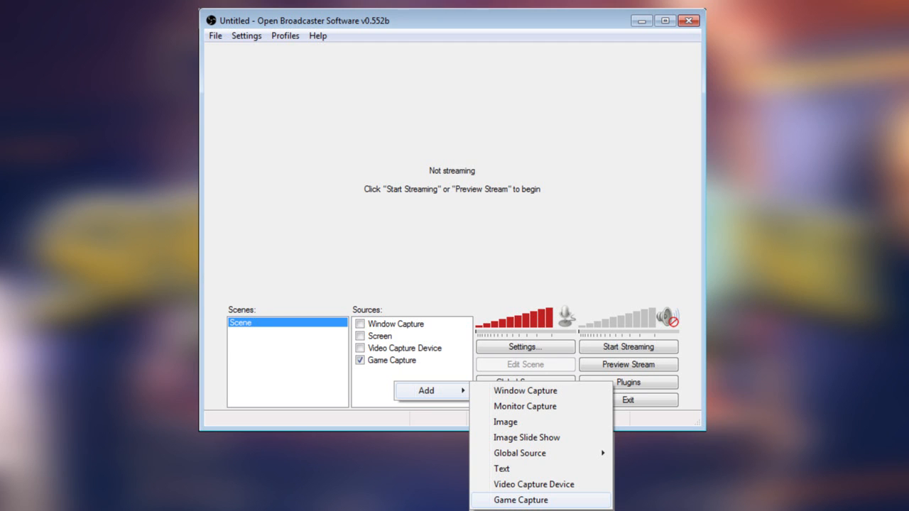
# Add a Game Capture source capturing the Hearthstone application
pyautogui.click(529, 500)
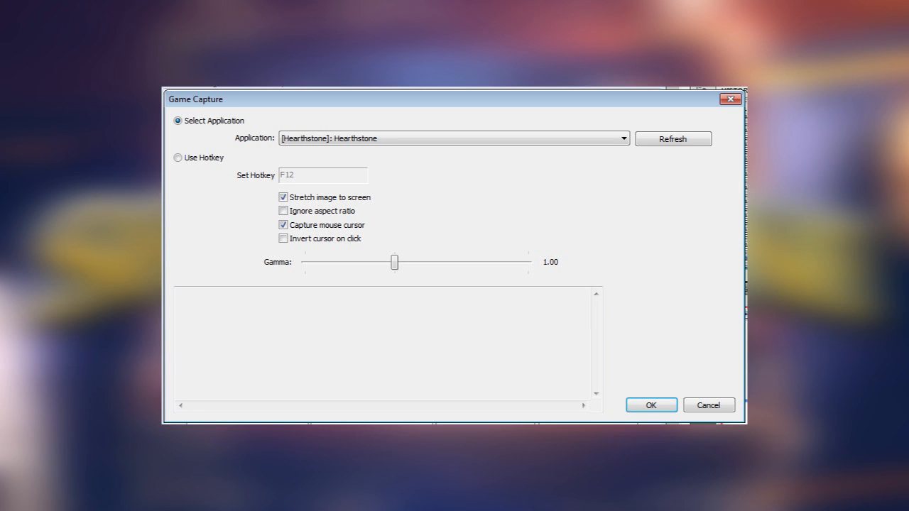
# Confirm the Hearthstone Game Capture settings so the source is listed and enabled
pyautogui.click(651, 405)
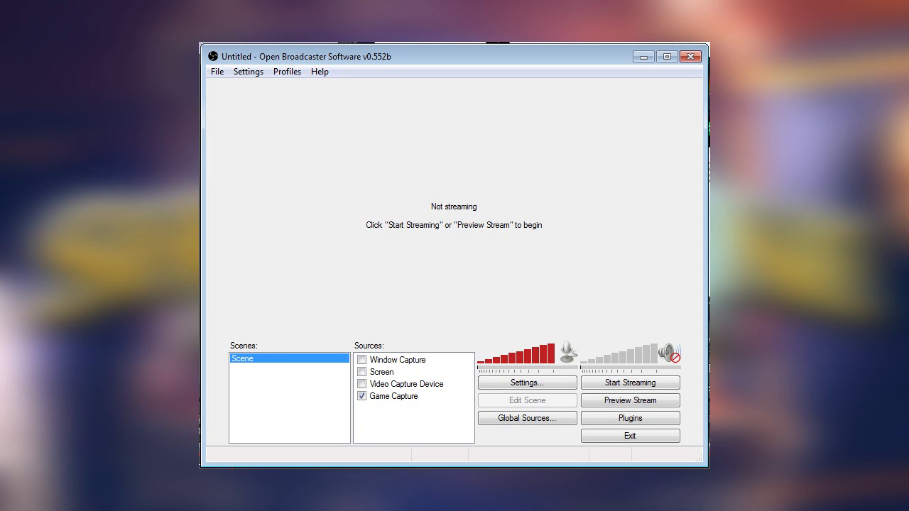
# Set Broadcast Settings to File Output Only with a recording path under Documents
pyautogui.click(527, 384)
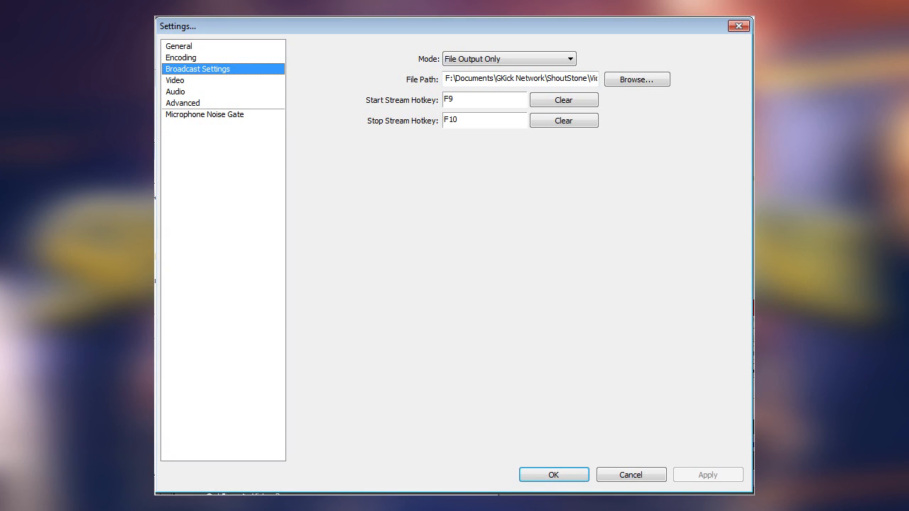
# Use the monitor's 1920x1080 base resolution and the Default desktop audio device
pyautogui.click(174, 81)
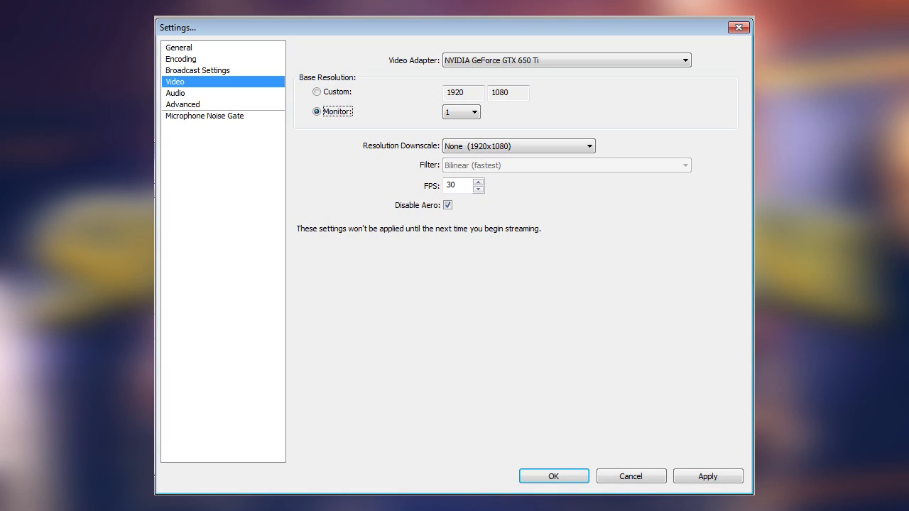
pyautogui.click(175, 92)
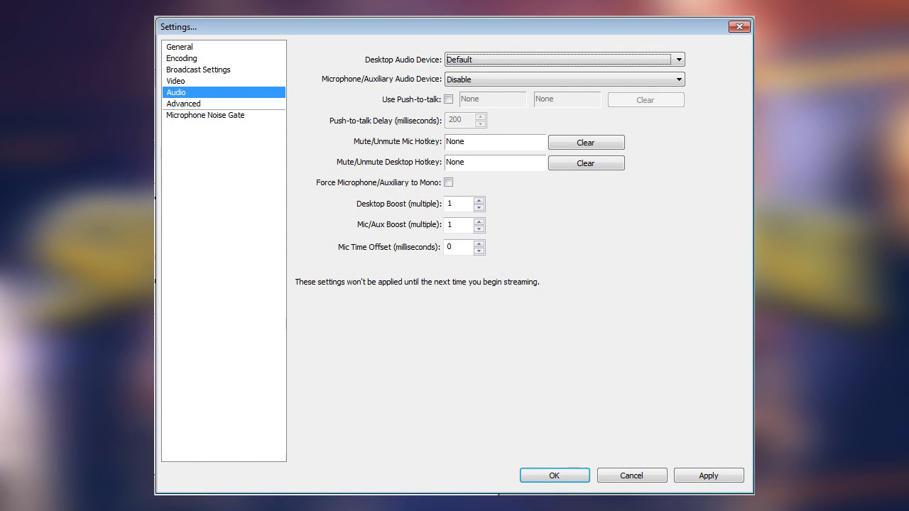